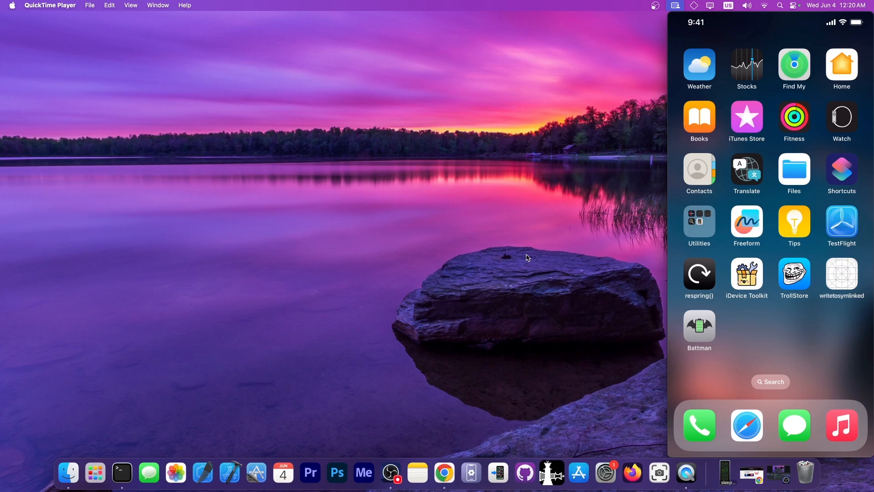
- Launch Battman on the mirrored iPhone to show battery health, charge and temperature
click(699, 326)
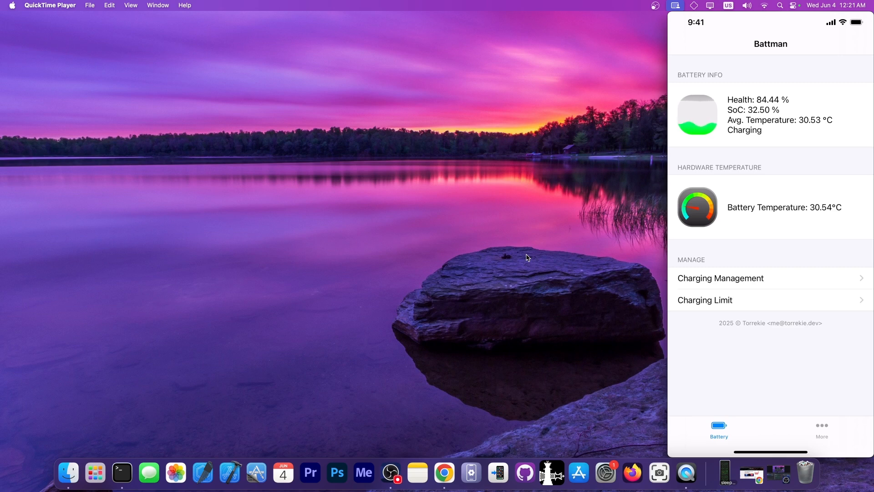
mouse_move(805, 474)
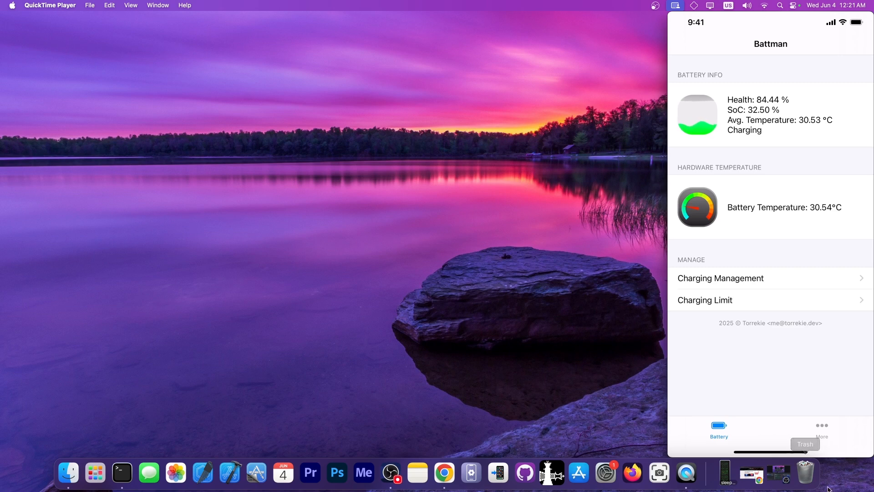
- Bring the Chrome TrollStore-on-iOS-17 article forward and read down to its install steps
click(456, 473)
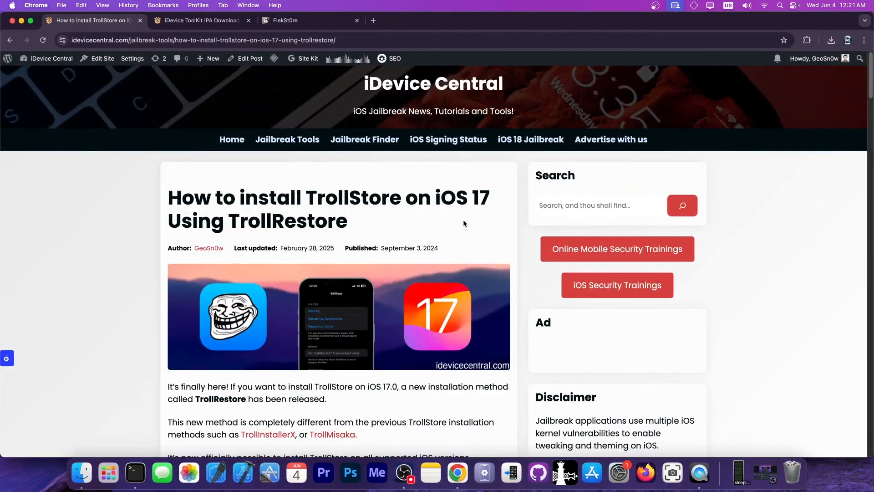
scroll(down, 3)
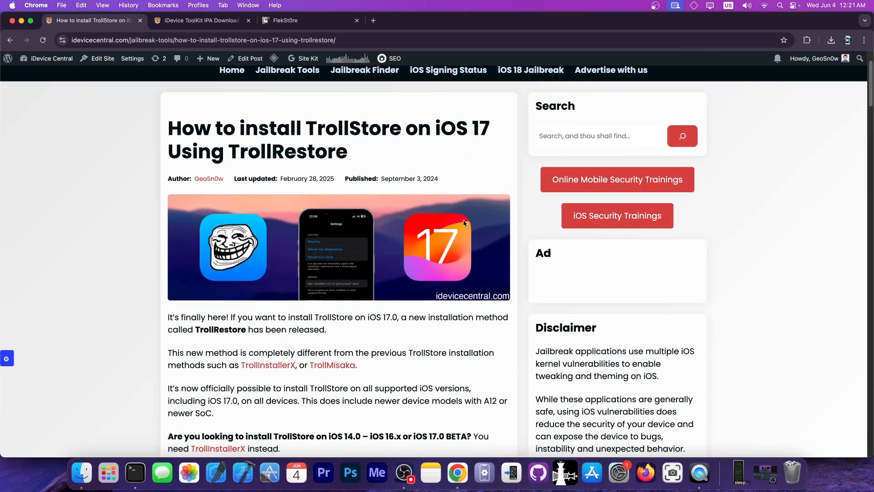
scroll(down, 3)
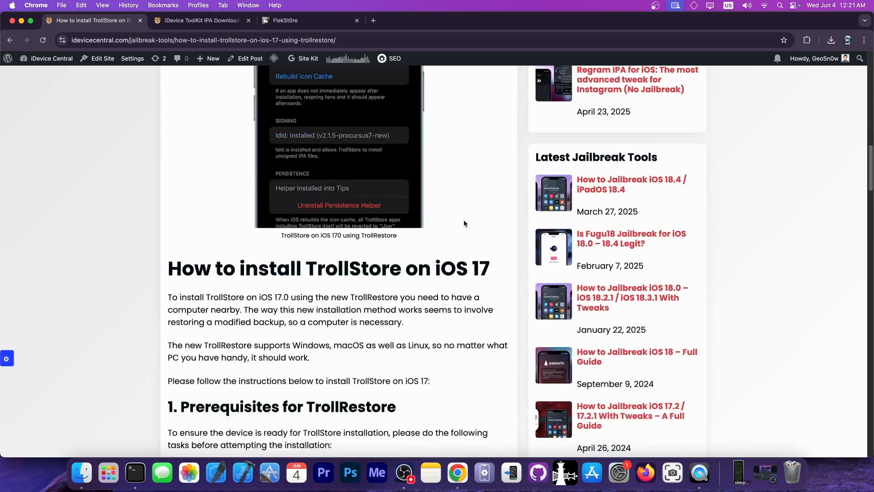
scroll(down, 3)
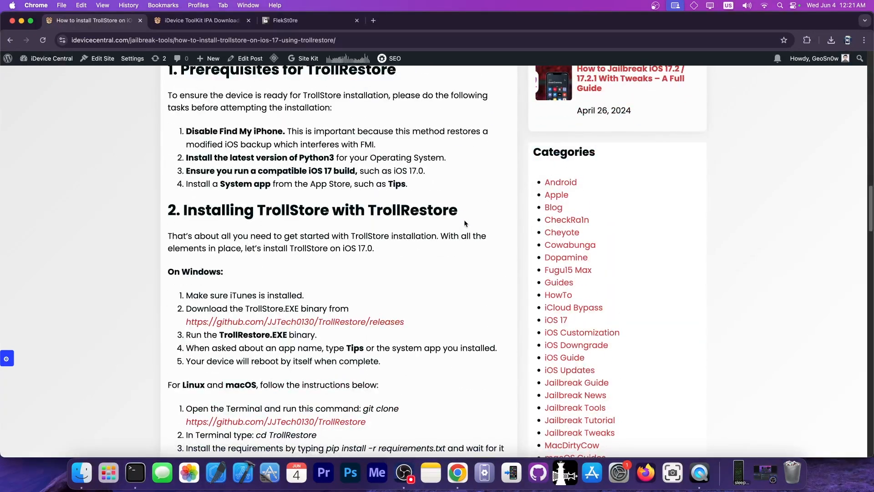
scroll(down, 3)
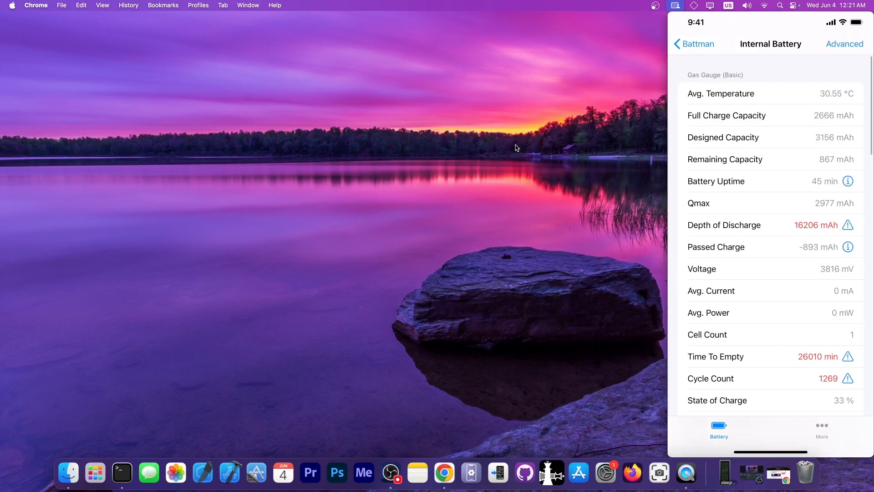
- Scroll the Internal Battery gas gauge list, including 2666 mAh capacity and 1269 cycles
scroll(down, 3)
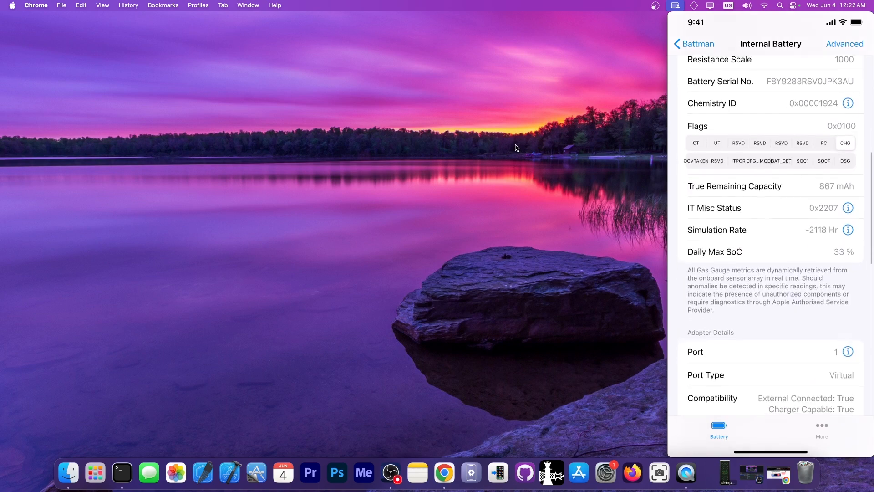
scroll(down, 3)
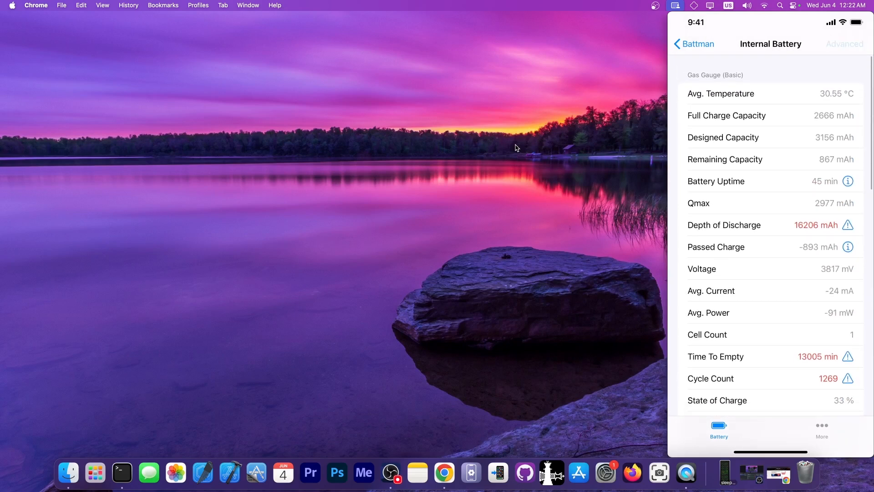
click(844, 43)
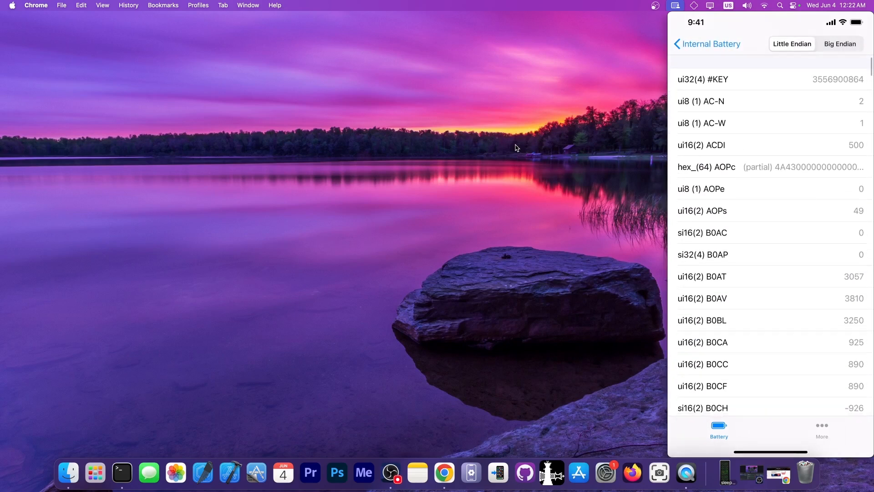
scroll(down, 3)
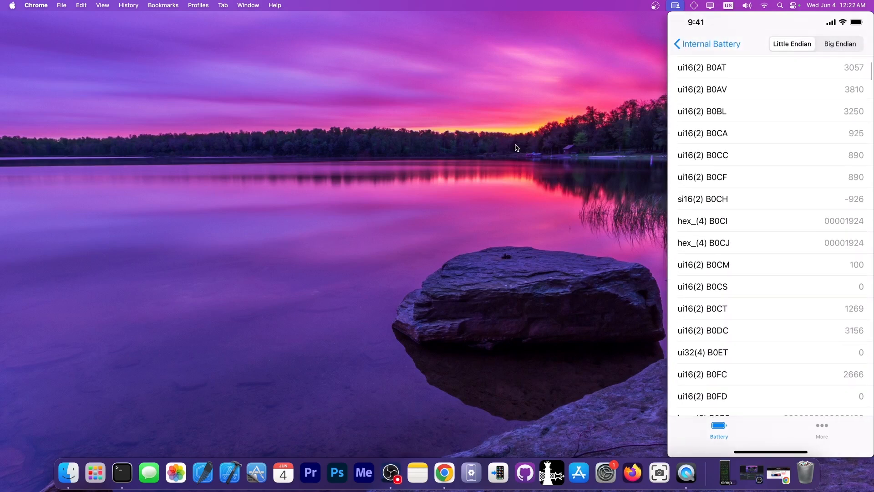
scroll(down, 3)
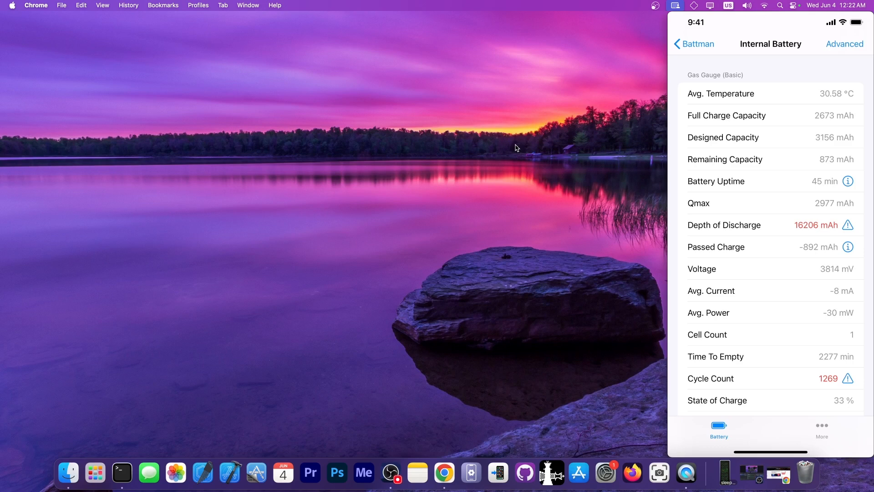
click(849, 180)
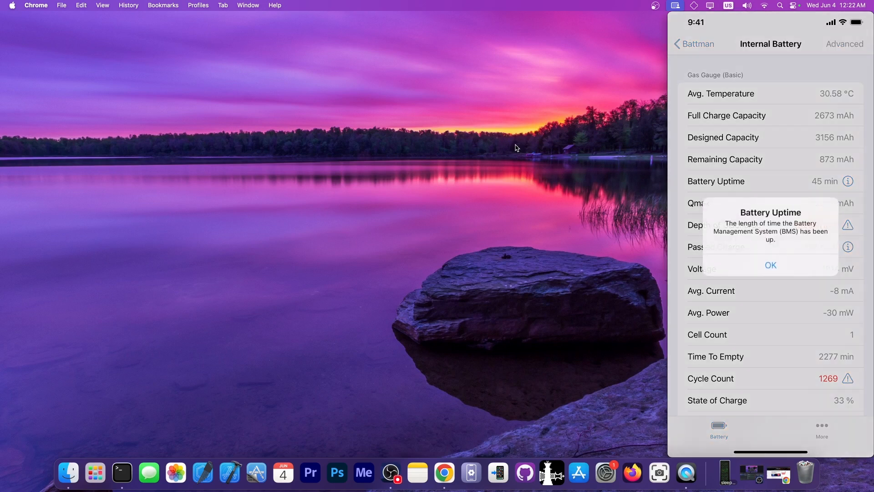
click(770, 265)
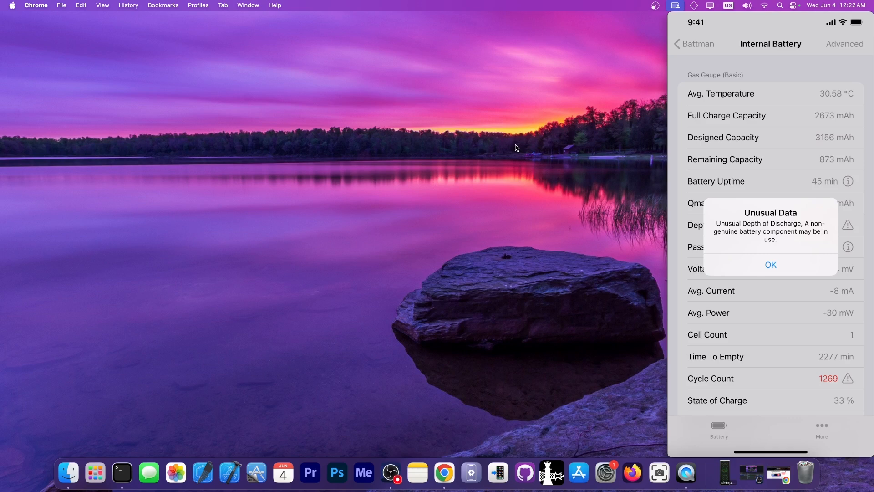
click(770, 264)
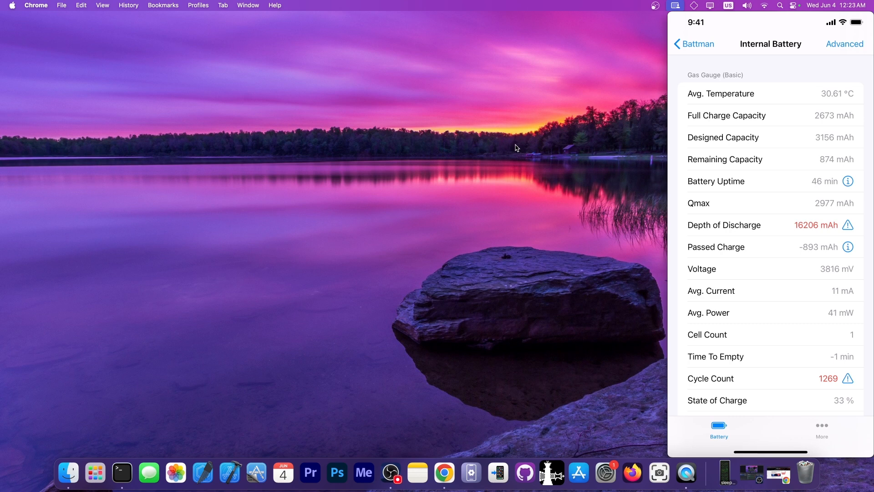
- Scroll past Cycle Count 1269 and State of Charge 33 %, dismissing the cycle-count warning
scroll(down, 3)
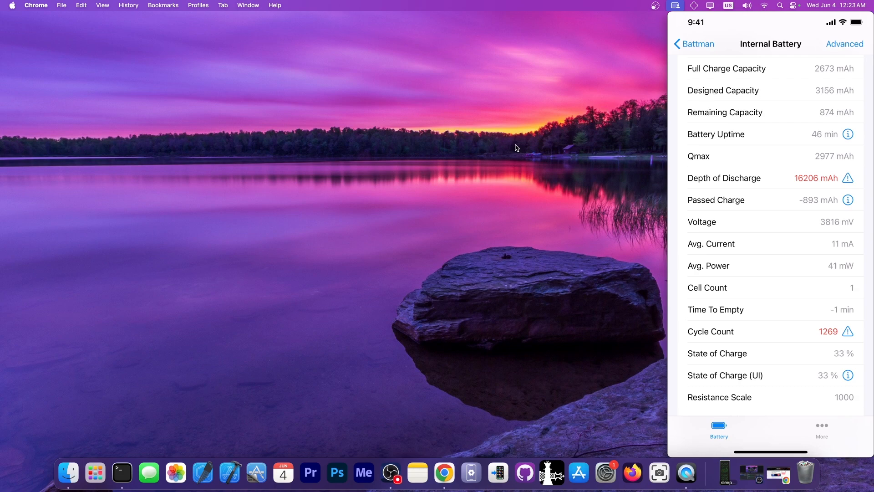
scroll(down, 3)
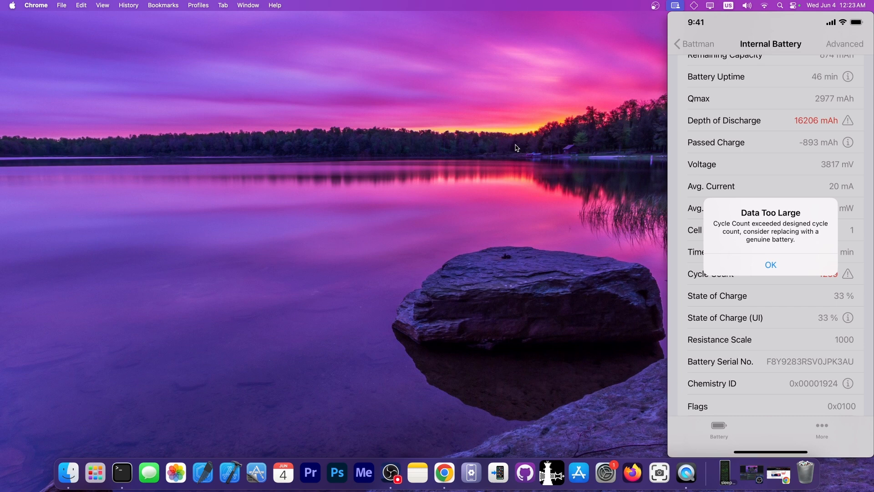
click(770, 264)
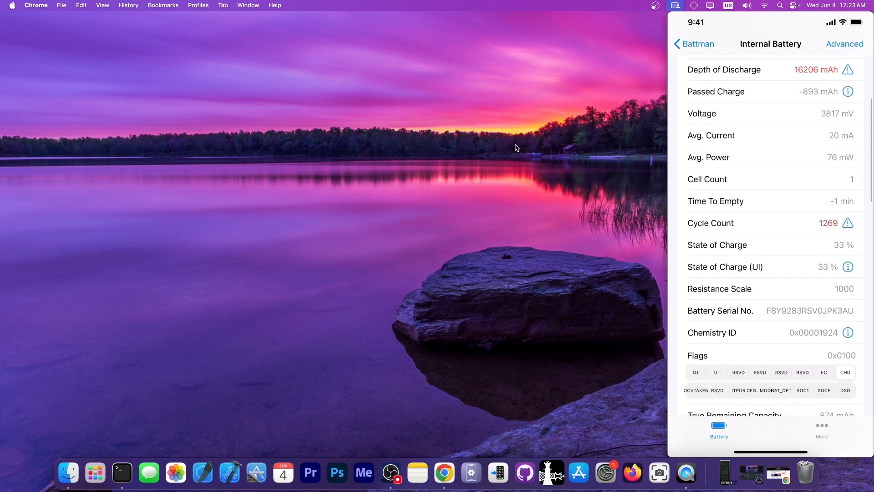
- Scroll to Adapter Details showing Charging, 4875 mV input and 480 mA configuration
scroll(down, 3)
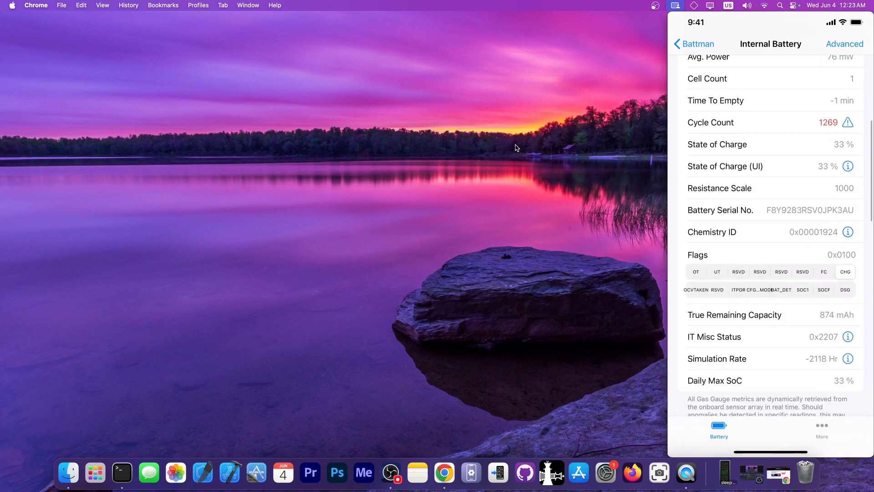
scroll(down, 3)
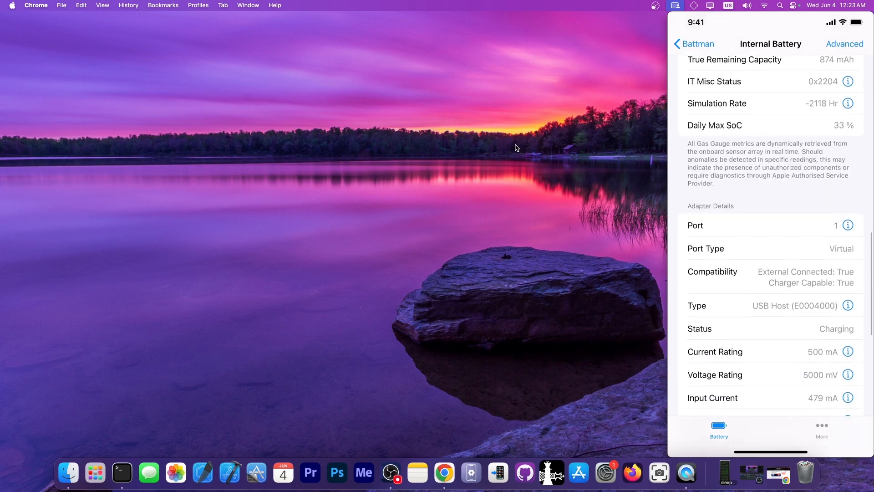
scroll(down, 3)
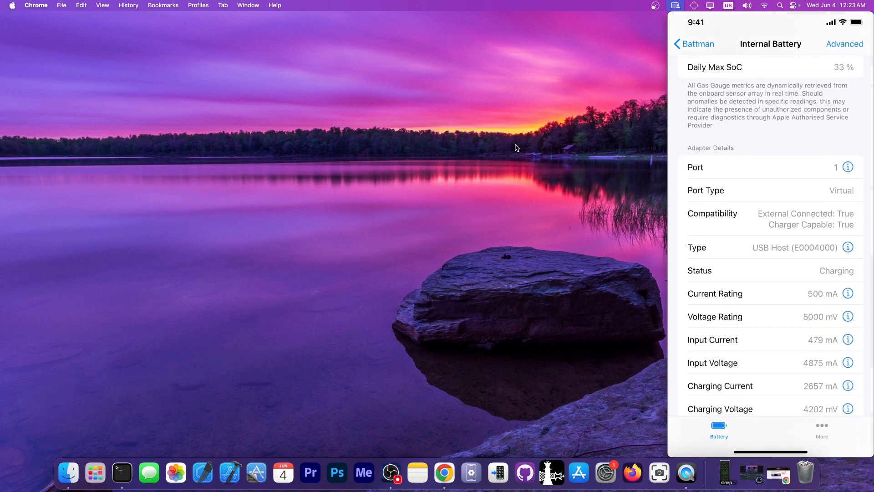
scroll(down, 3)
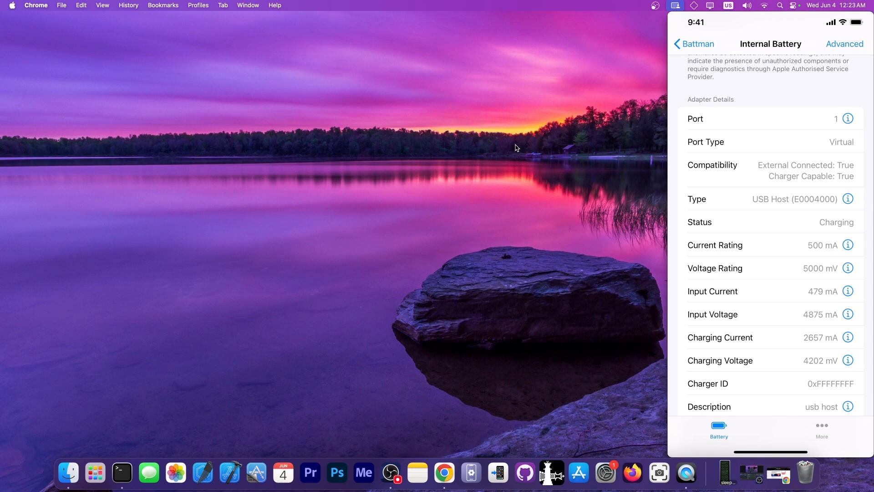
scroll(down, 3)
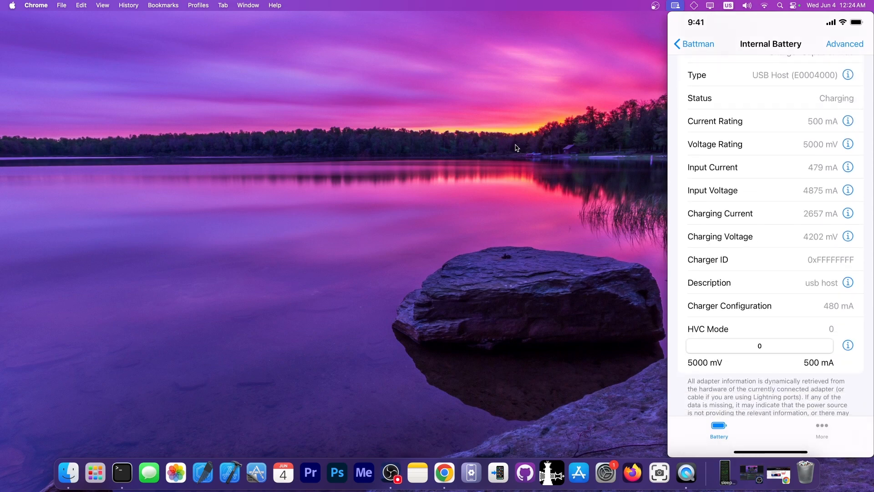
- Browse the Advanced raw sensor list, then return to the overview showing 84.69 % health
click(694, 43)
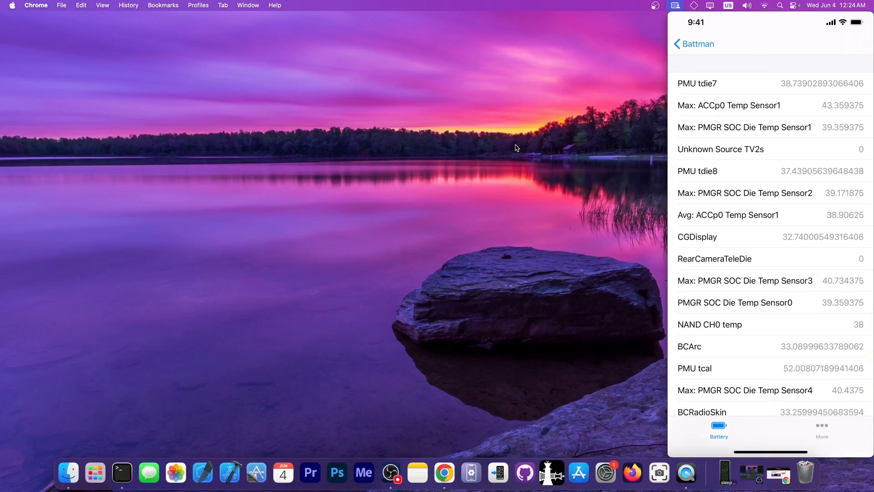
scroll(down, 3)
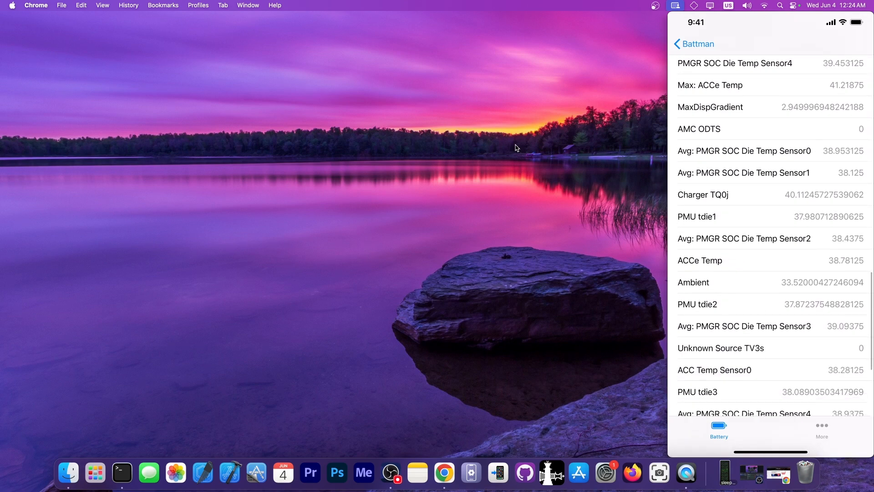
scroll(down, 3)
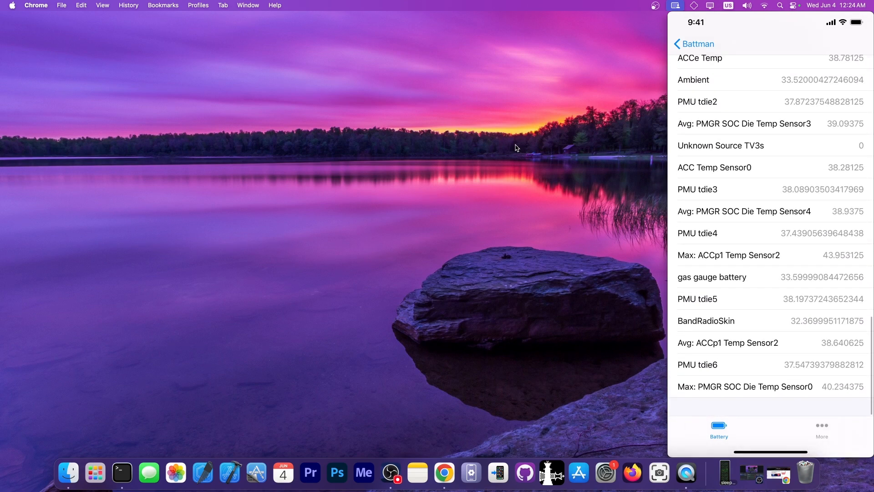
click(692, 44)
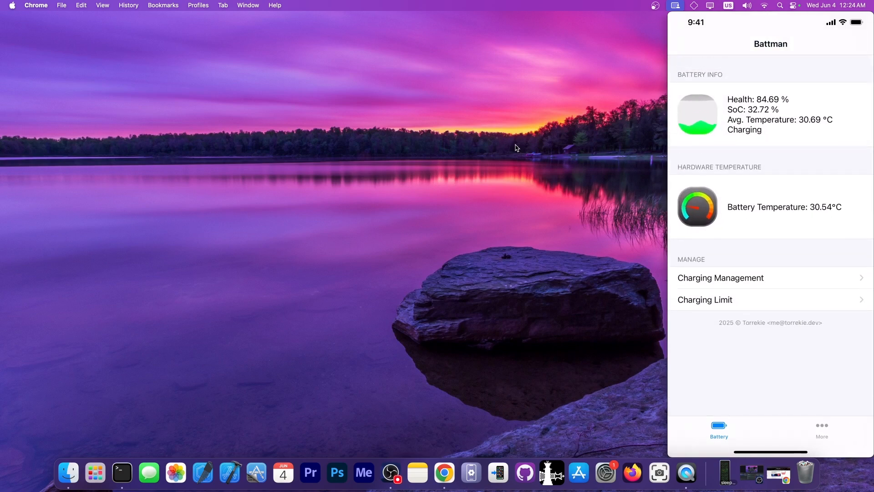
- Review Charging Management options with the Sat Jun 7 smart-charging date, then go to More
click(720, 278)
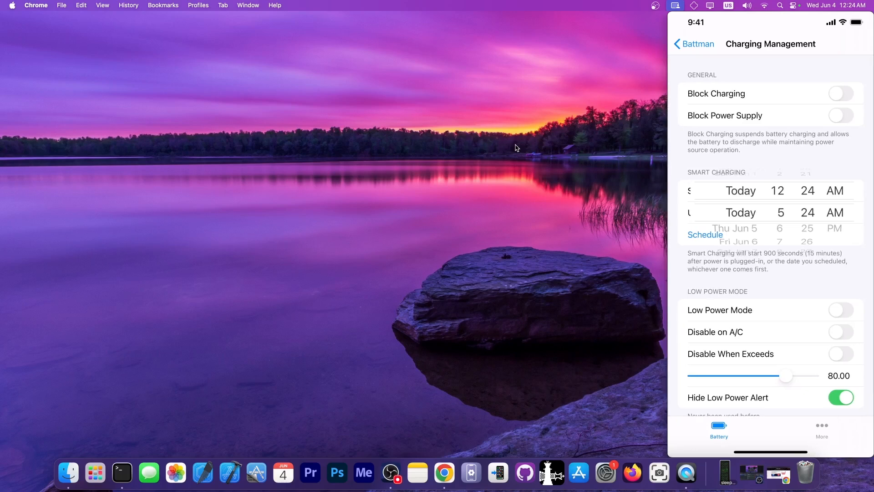
scroll(down, 3)
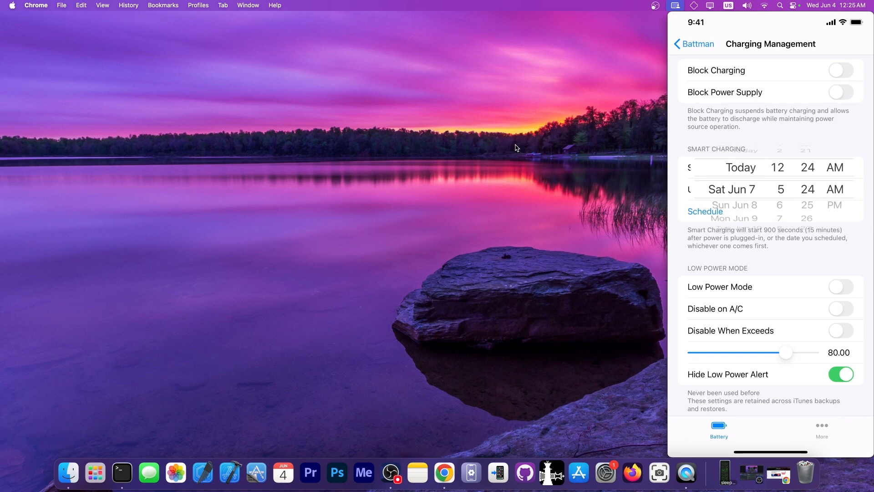
scroll(down, 3)
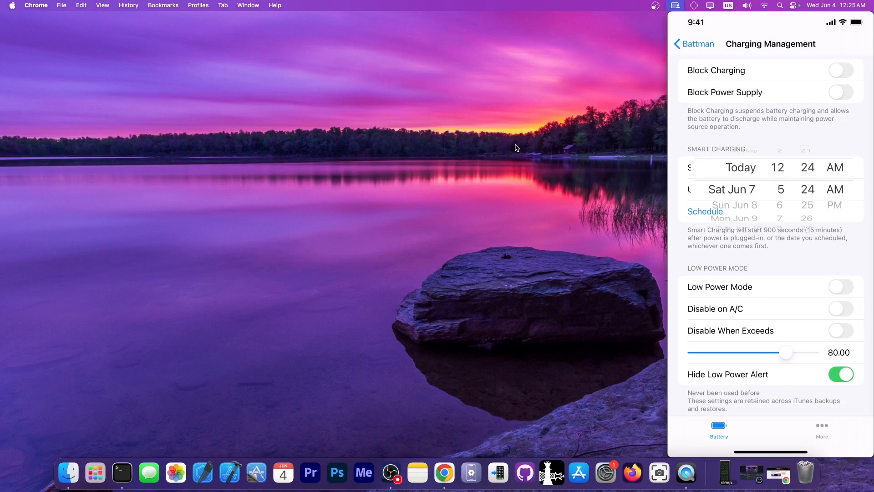
click(822, 430)
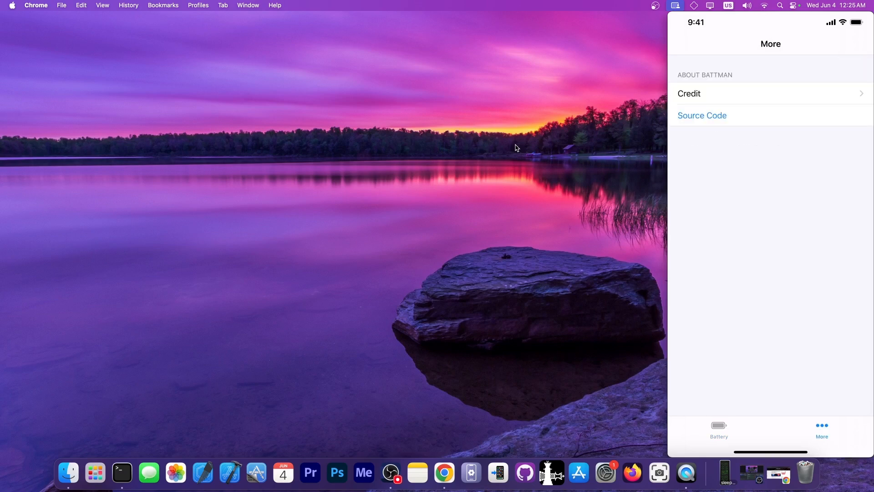
- Return to the Battery section and scroll the gas gauge readings to Time To Empty 1748 min
click(719, 428)
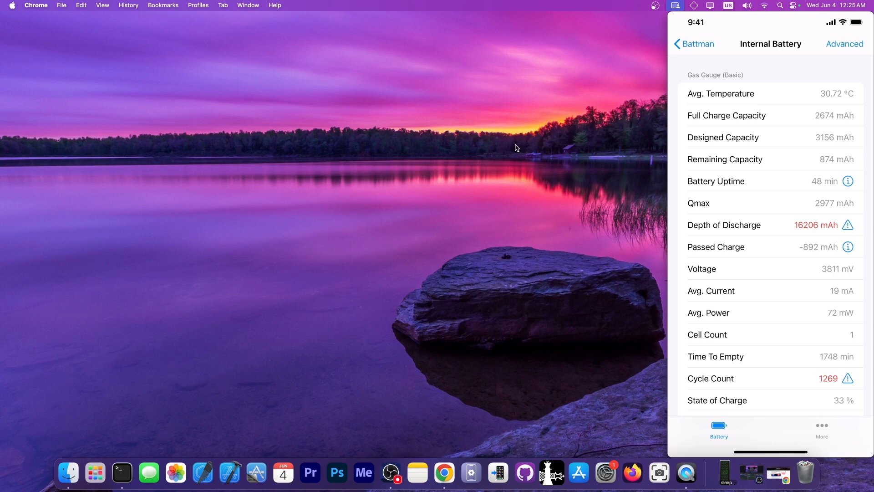
scroll(down, 3)
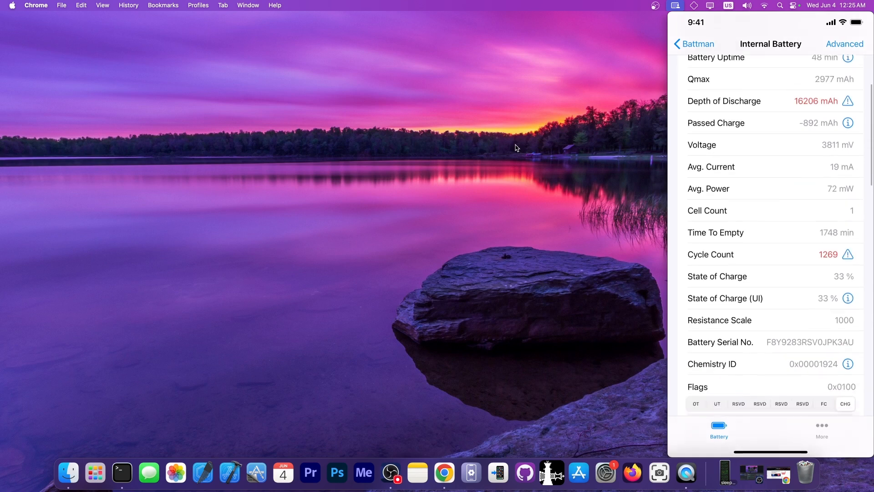
scroll(down, 3)
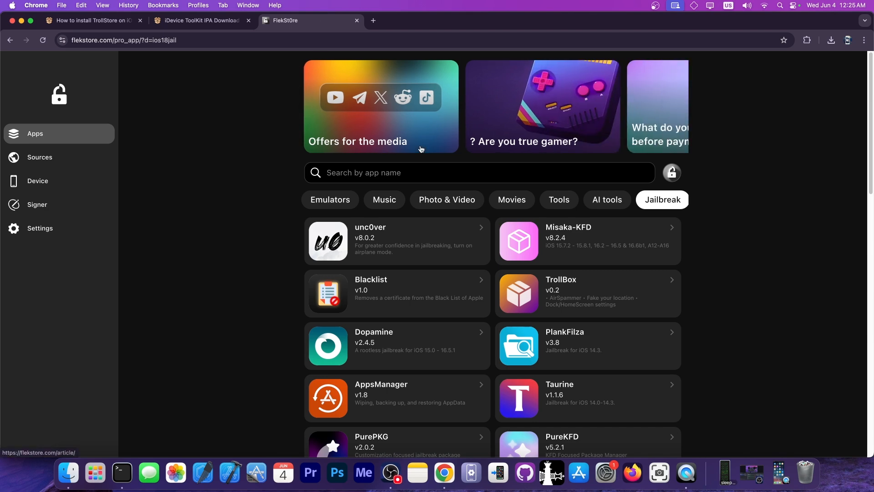
- Scroll FlekStore's Jailbreak list past unc0ver, Dopamine, TrollBox and Taurine
scroll(down, 3)
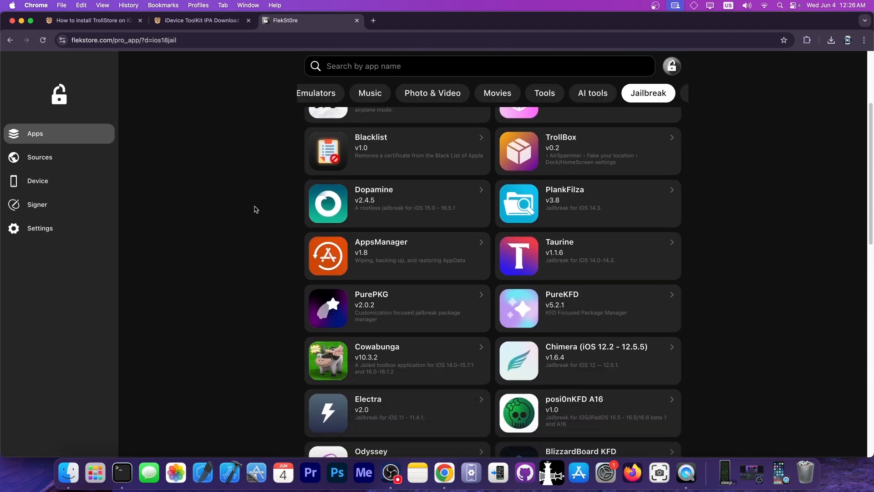